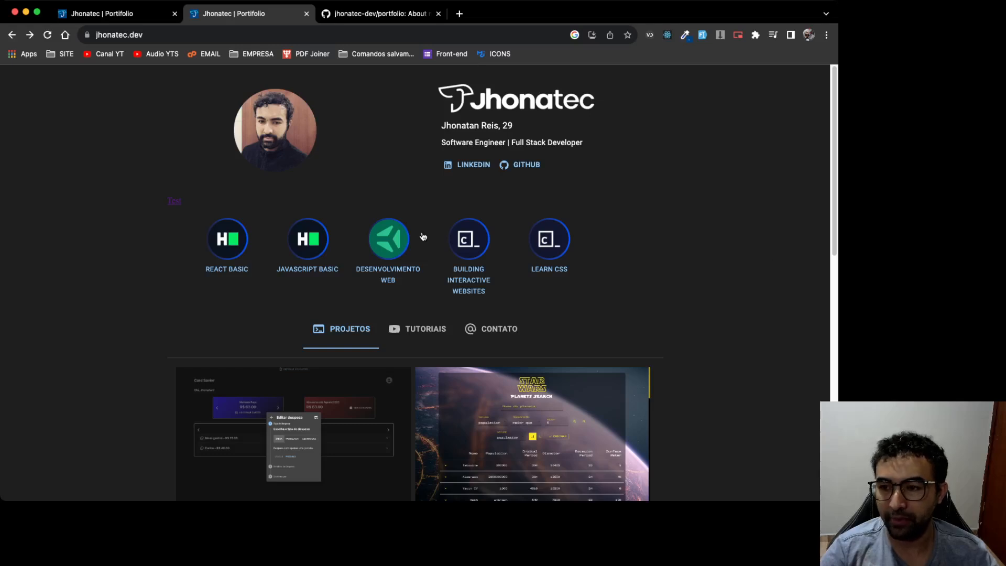
mouse_move(748, 307)
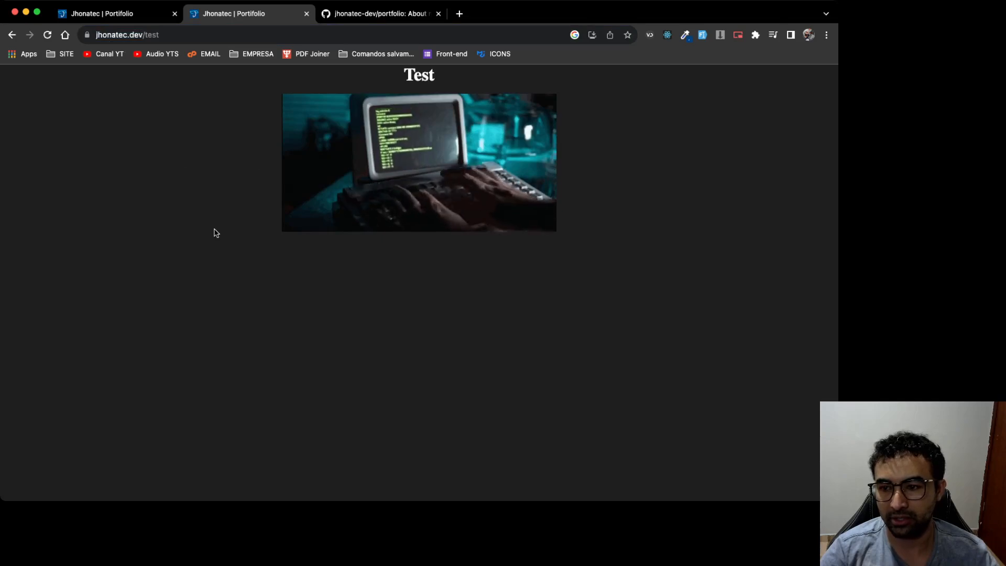
Step: Reload jhonatec.dev/test on the live site to reproduce the 404 NOT_FOUND error
left_click(47, 35)
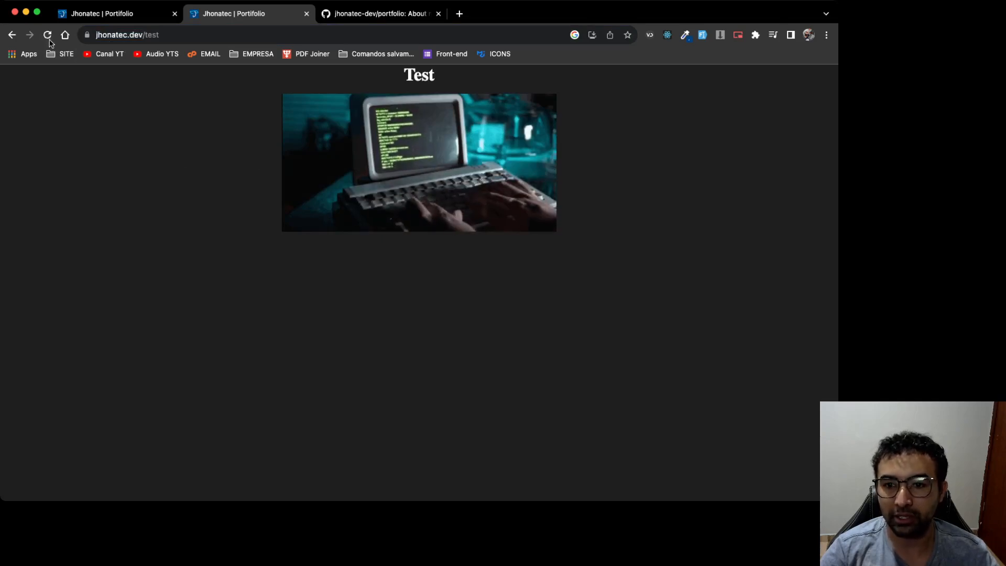
left_click(48, 35)
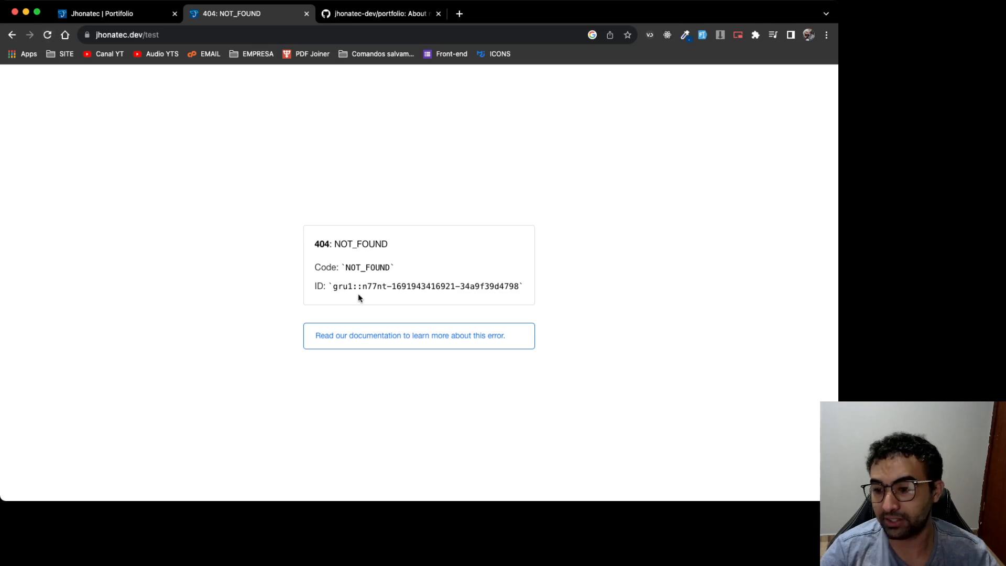
mouse_move(95, 27)
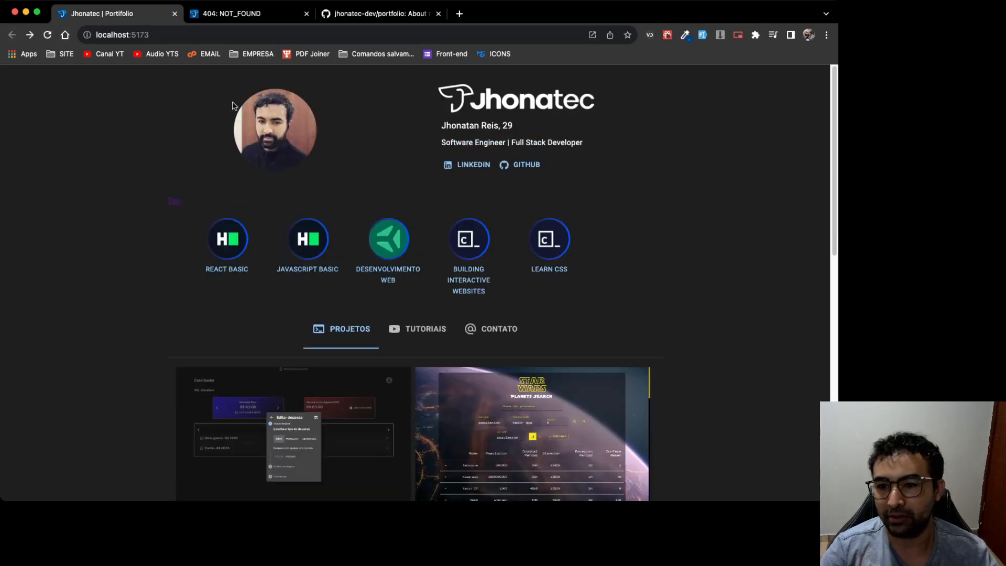
mouse_move(166, 255)
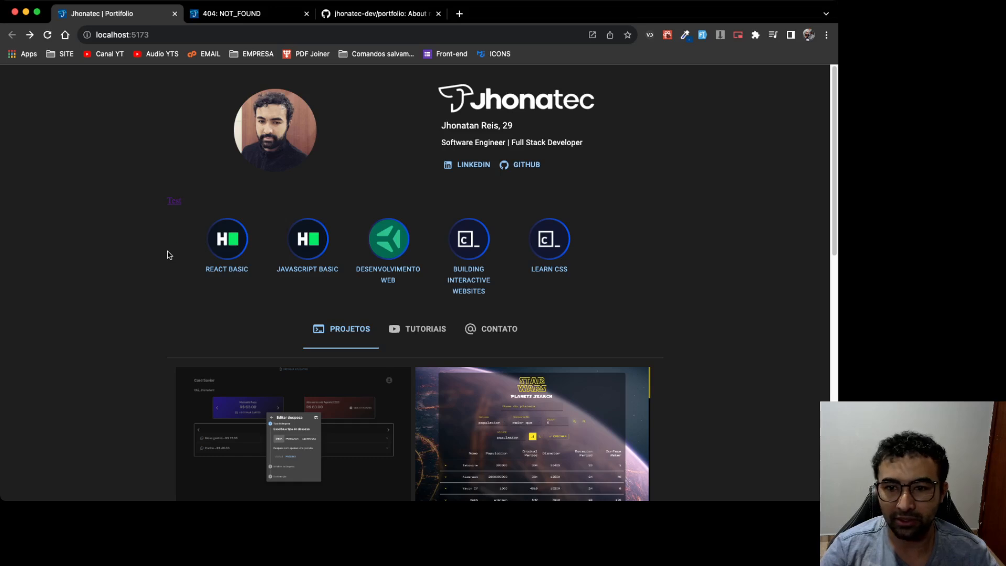
Step: Follow the Test link on localhost:5173 and reload /test, which loads fine locally
left_click(173, 201)
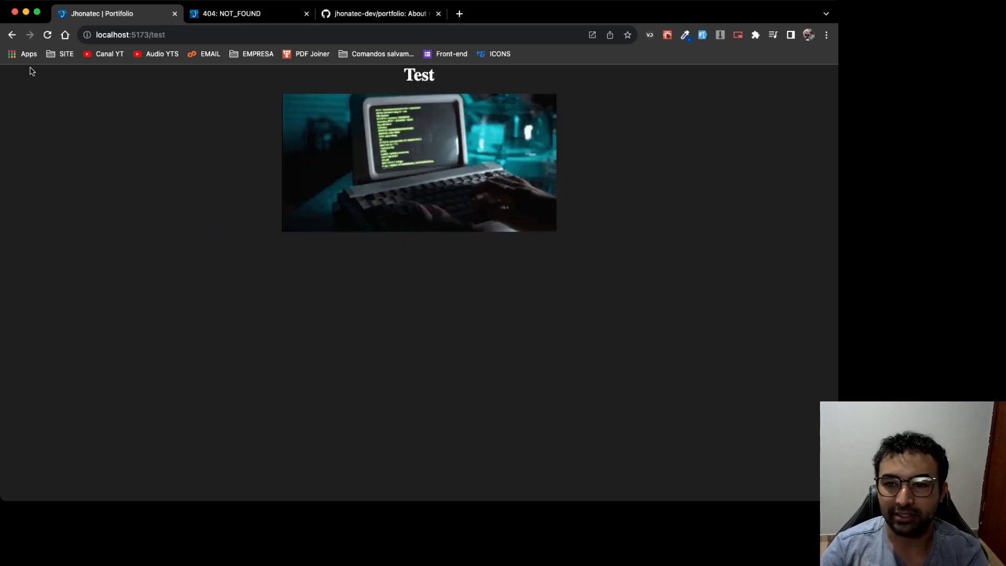
left_click(47, 35)
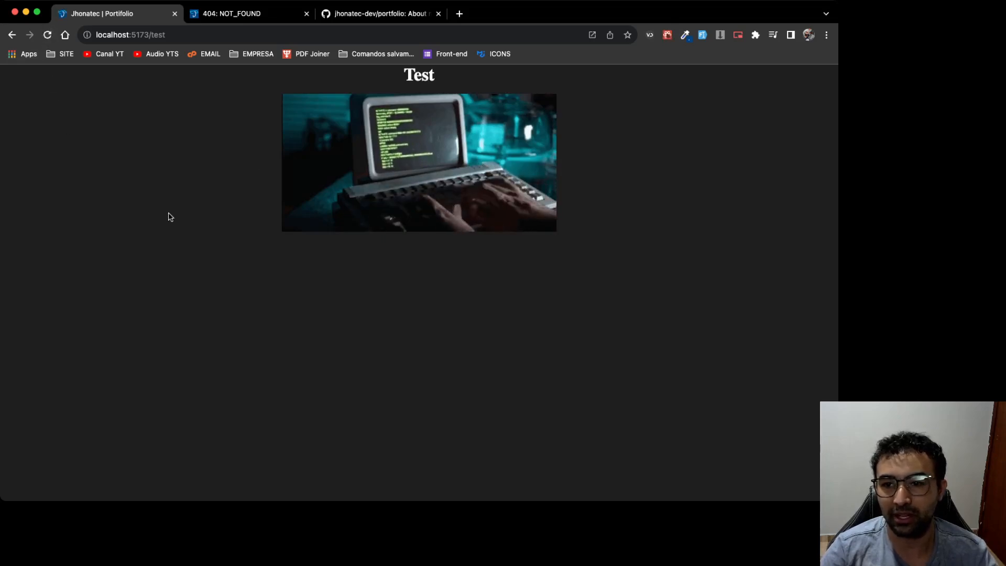
mouse_move(559, 275)
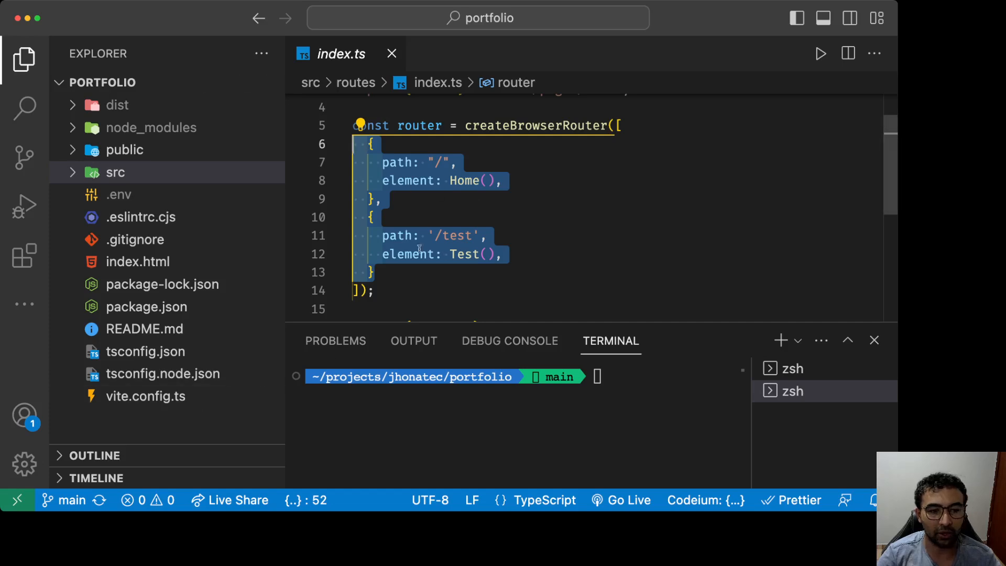
mouse_move(183, 430)
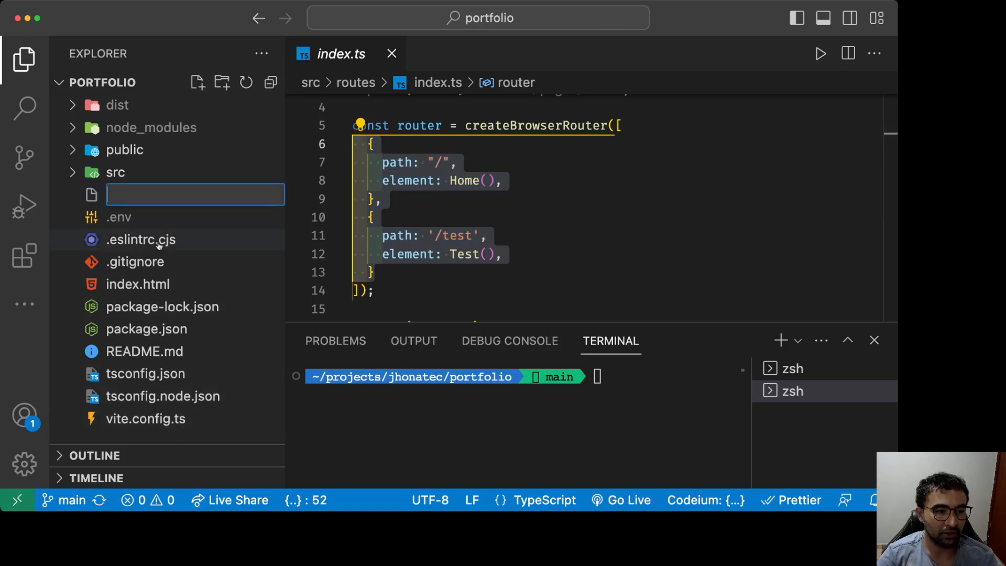
Step: Name the new root-level file vercel.json
type("ver")
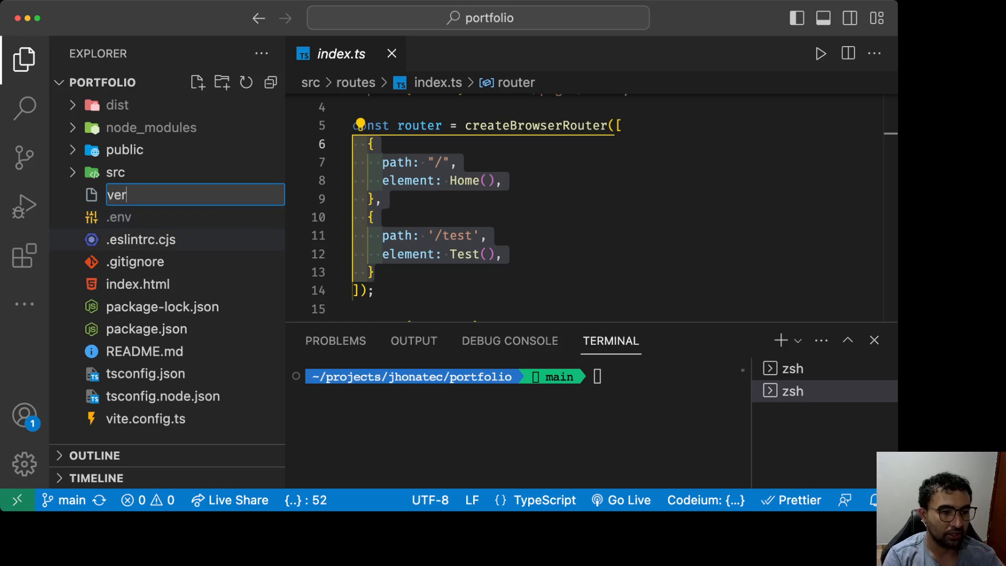
type("cel")
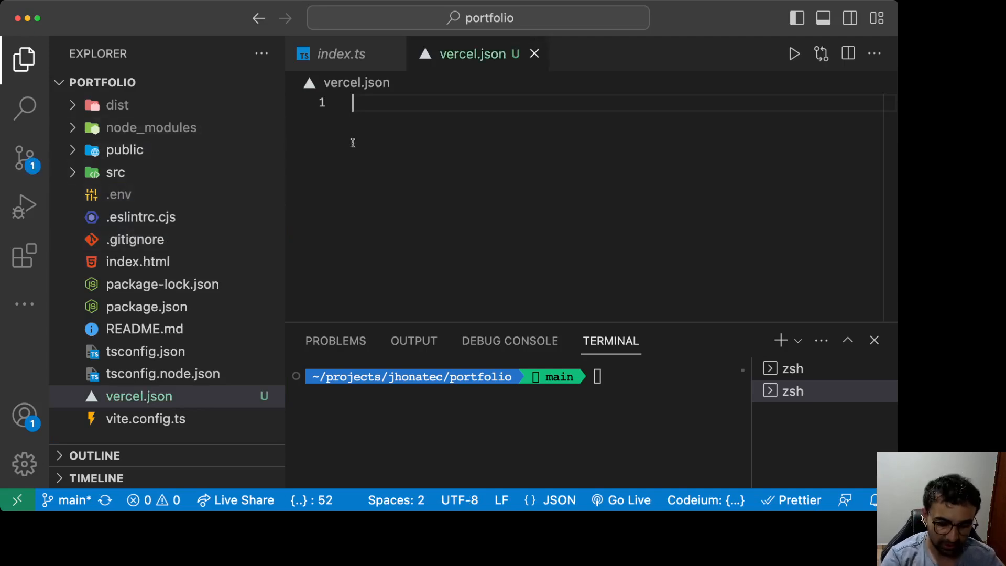
Step: Start vercel.json with {"routes": [ and return to index.ts for the route entries
type("{")
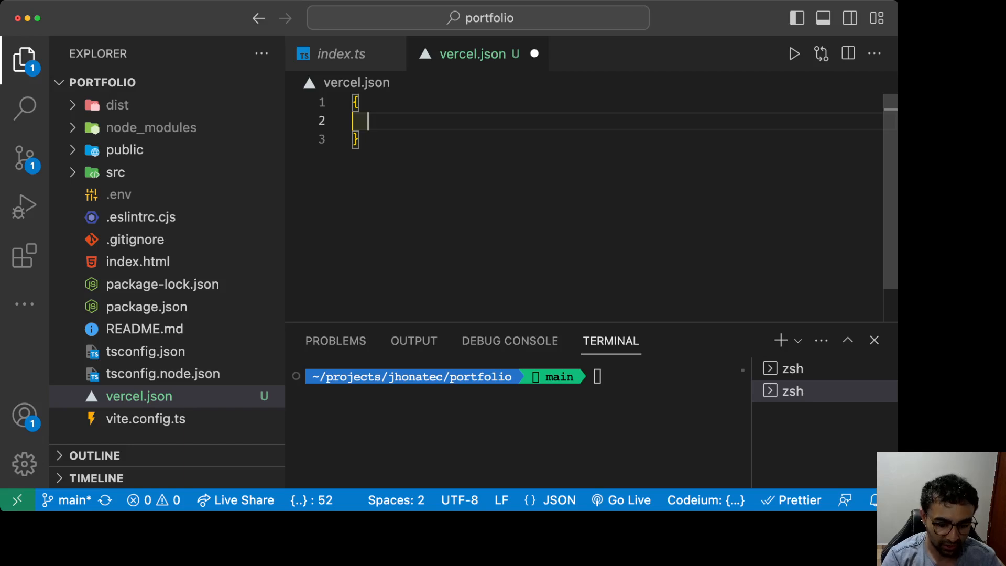
type("\"ro")
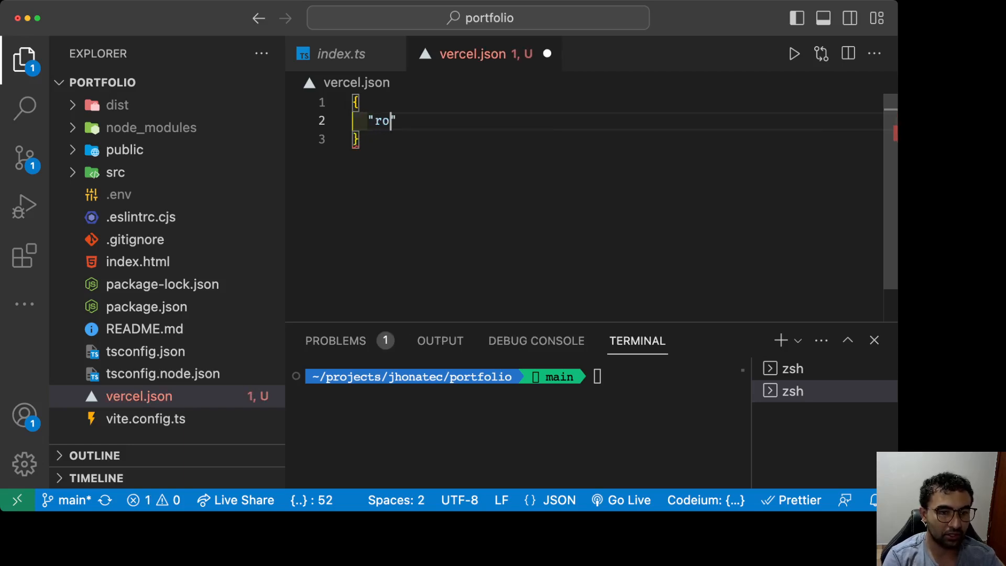
type("utes")
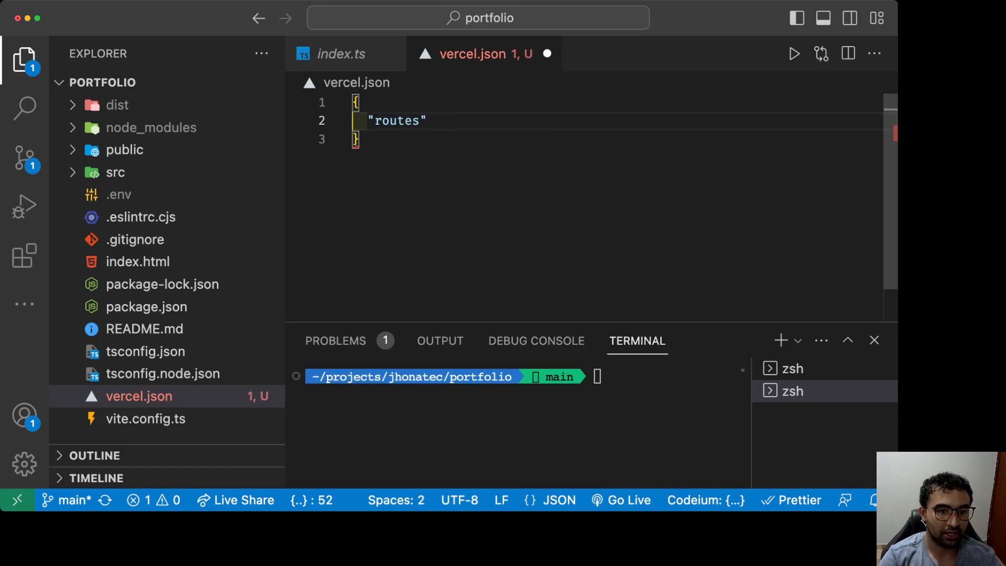
type(": [")
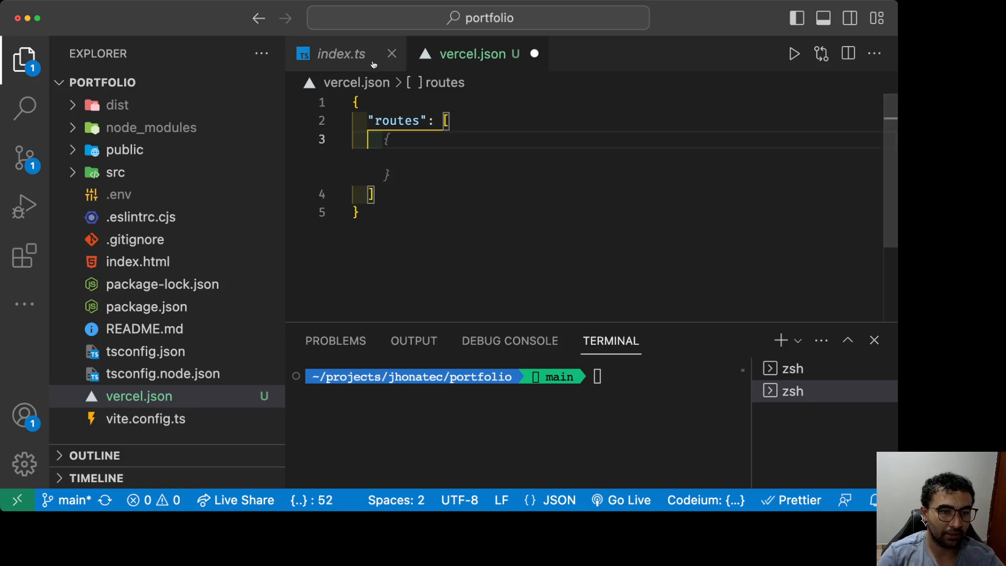
left_click(341, 54)
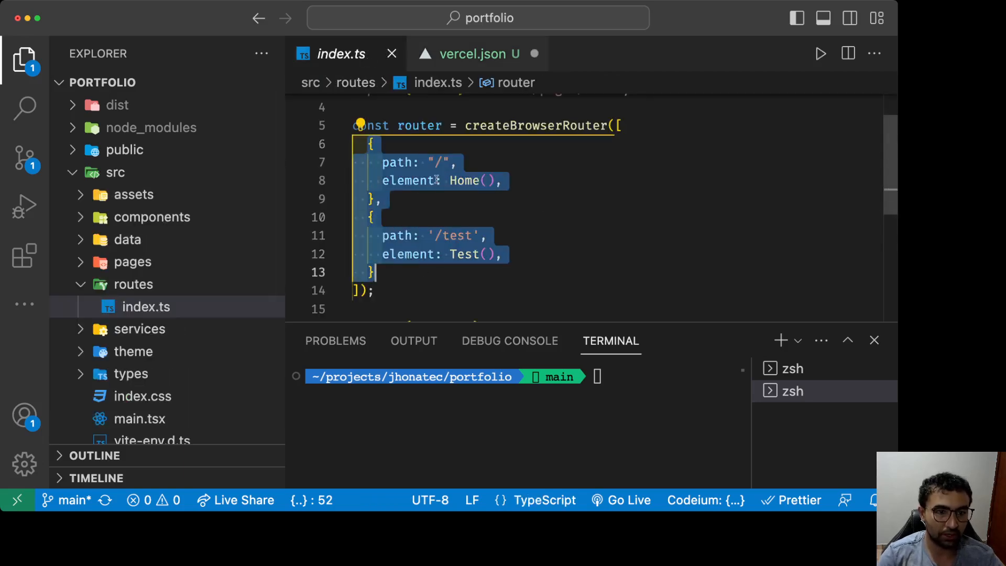
Step: Write src/dest route objects for "/" and "/test", both with dest "/", and save vercel.json
left_click(478, 54)
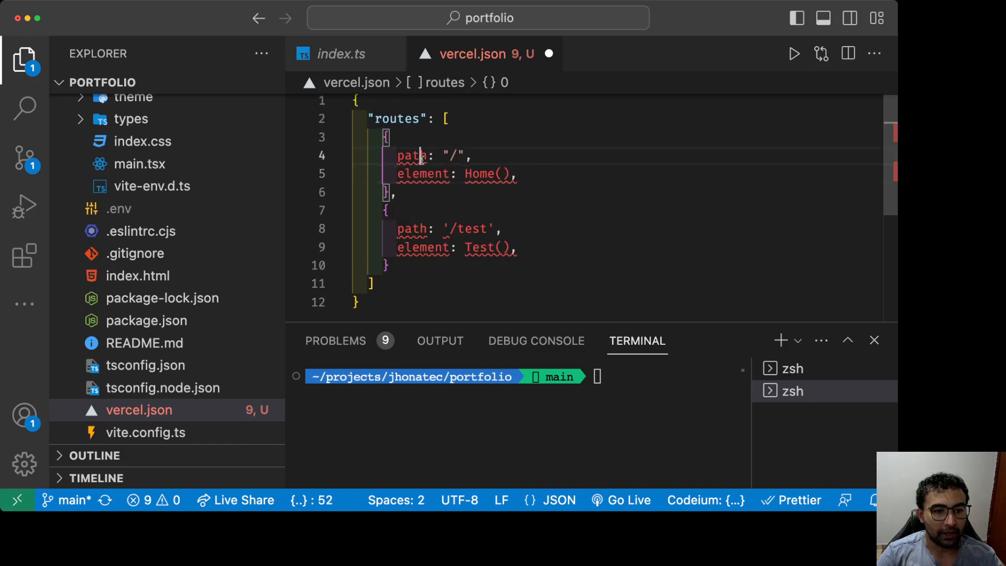
type("\"s\"")
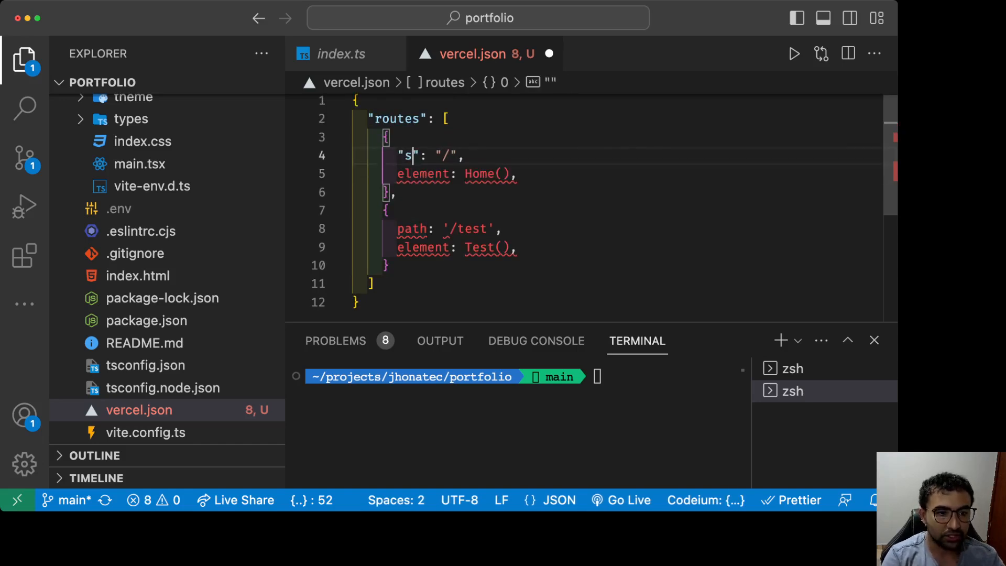
type("rc")
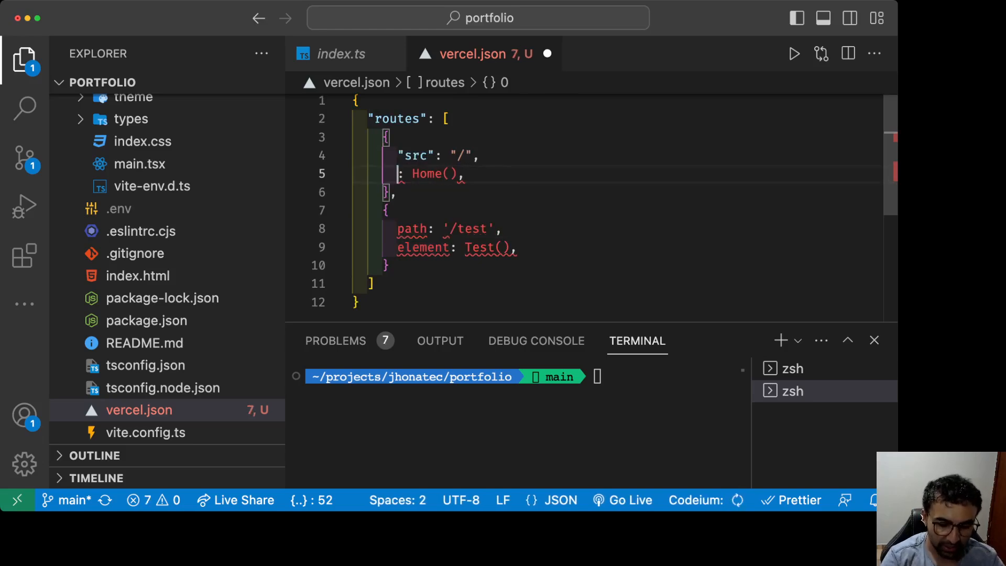
type("\"d\"")
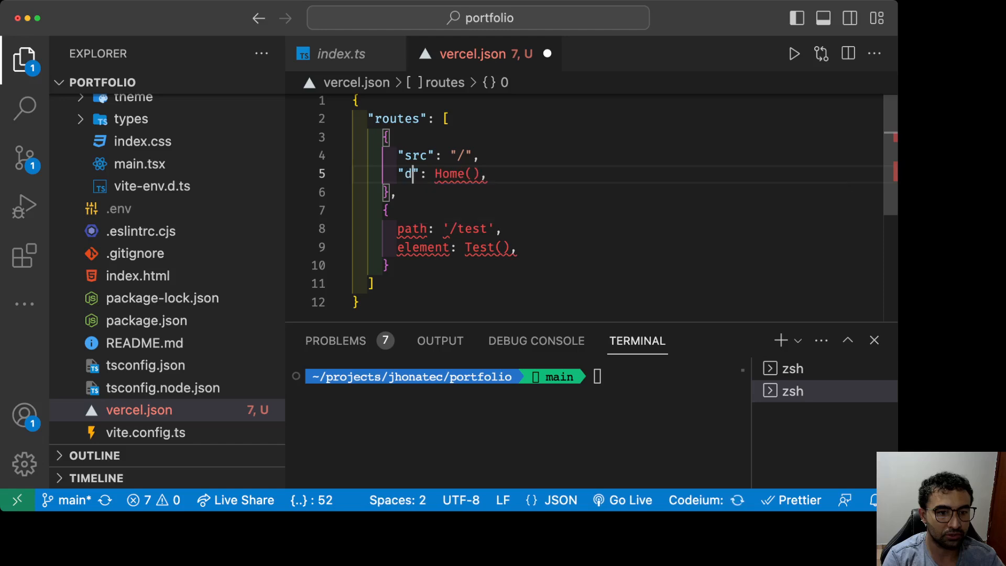
type("est")
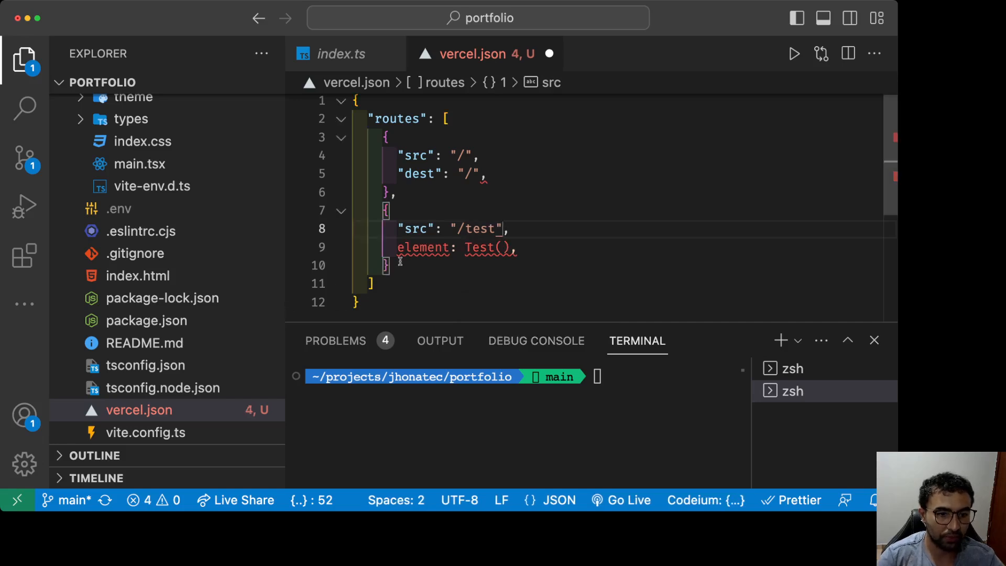
type("\"dest\": ,")
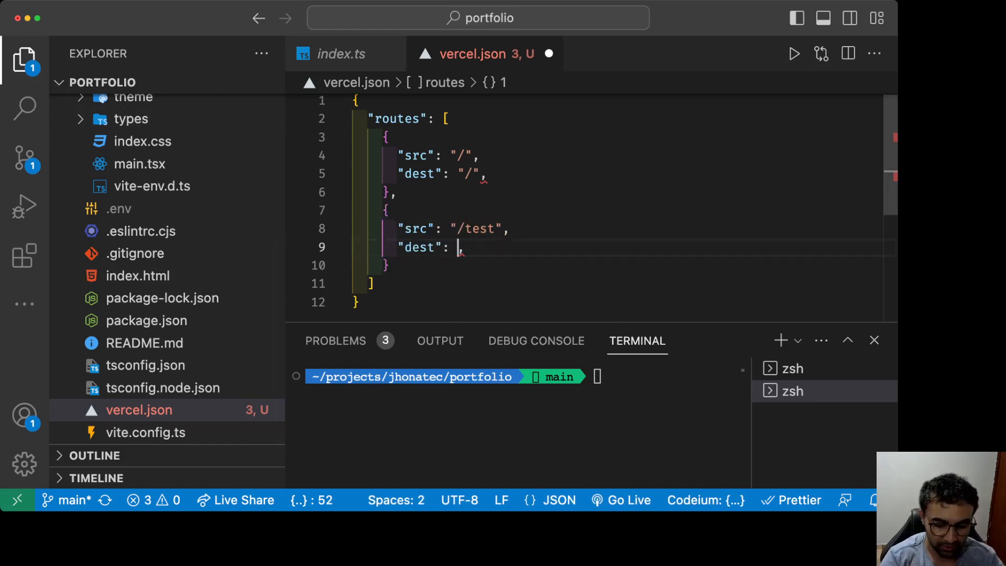
type("\"/\"")
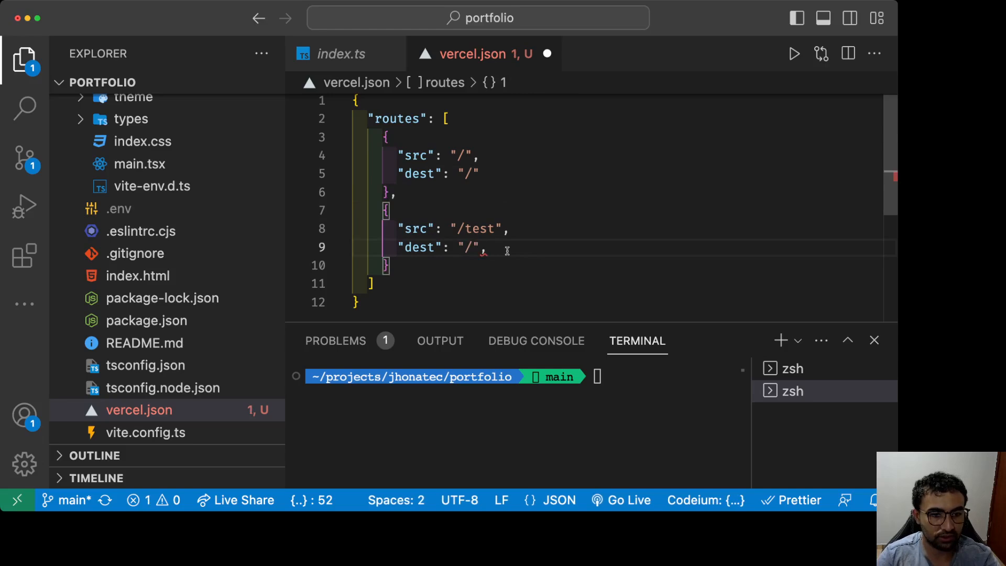
key("Backspace")
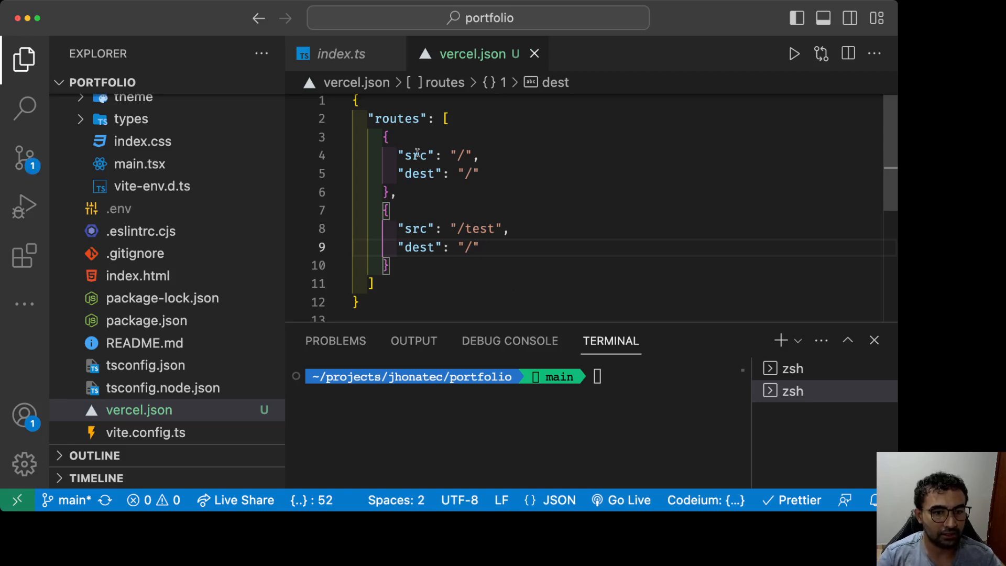
mouse_move(359, 110)
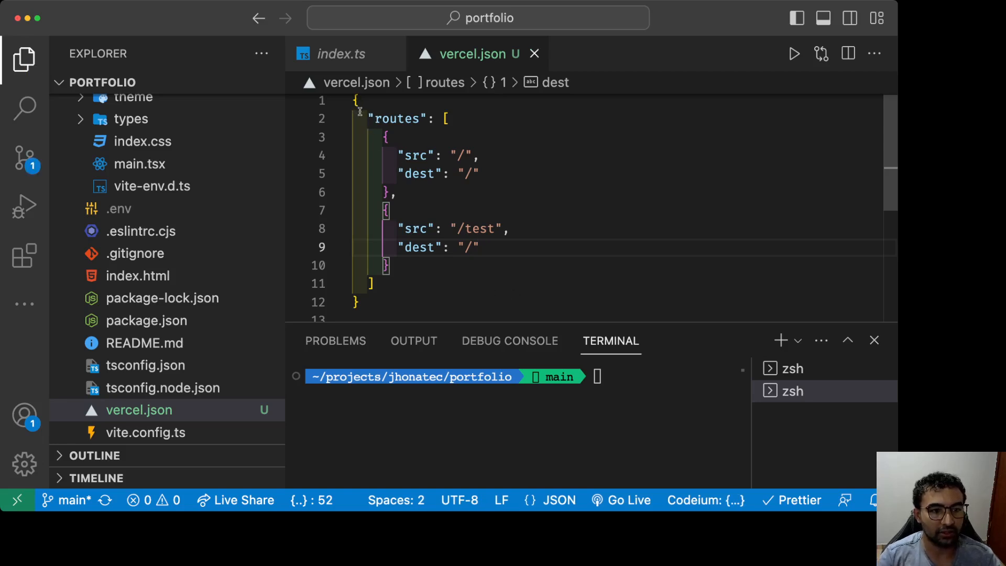
Step: Review the root and /test route entries, highlighting their source paths and dest "/" values
left_click(436, 155)
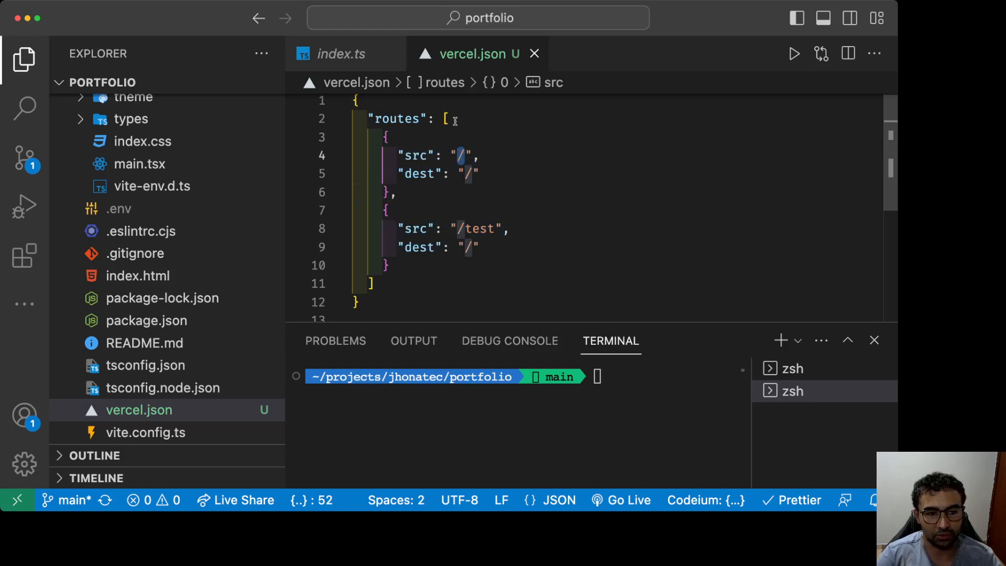
left_click(394, 173)
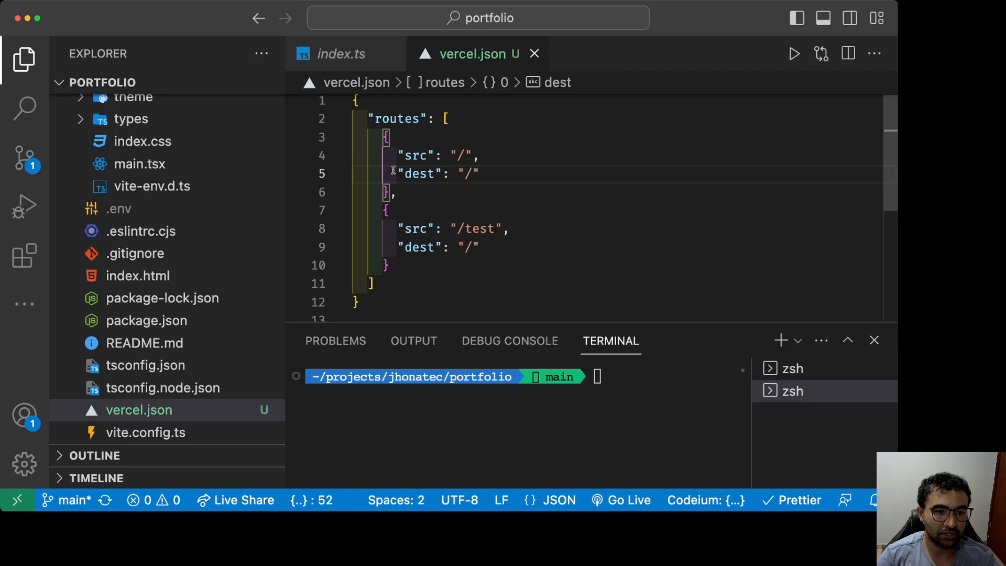
left_click(480, 173)
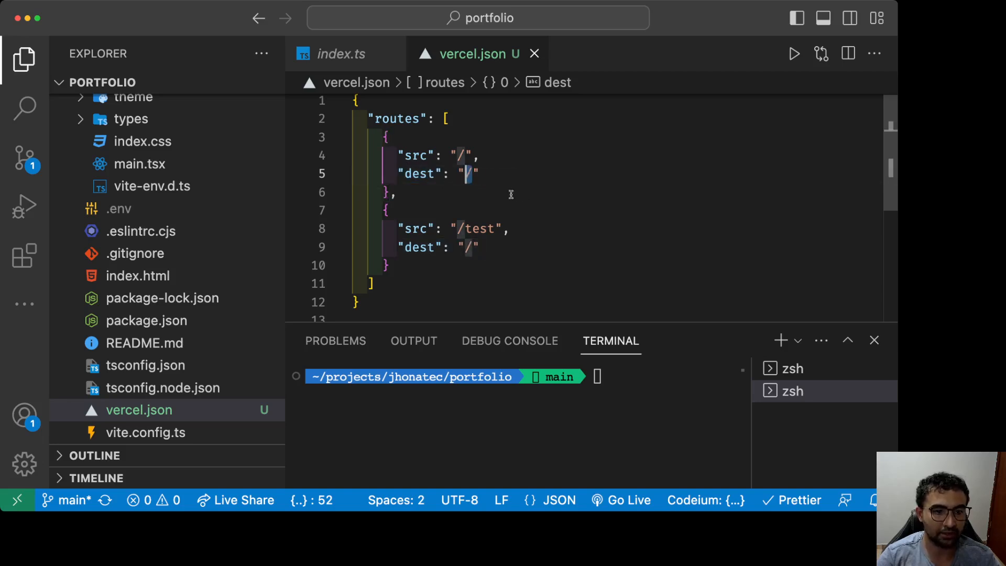
left_click(453, 229)
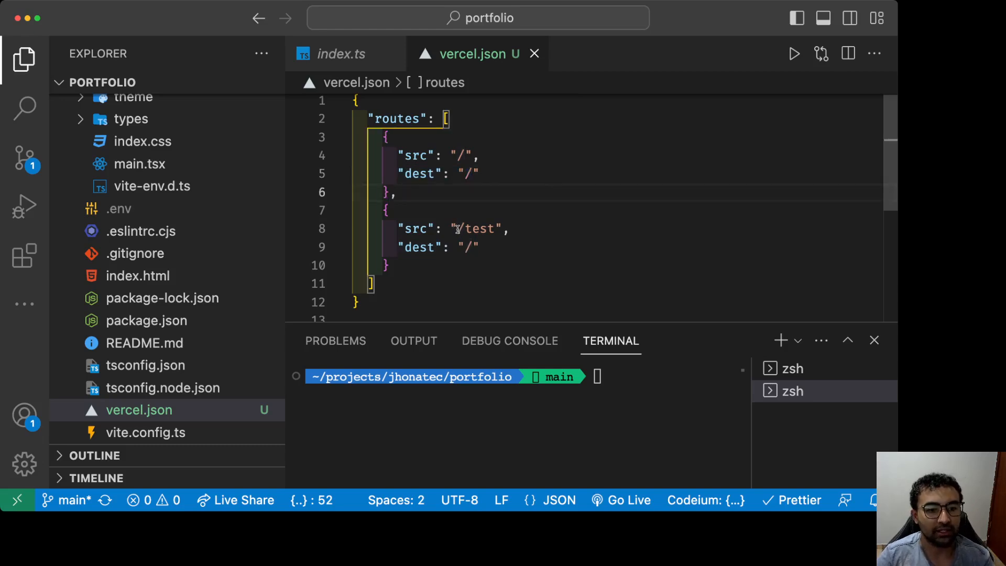
double_click(475, 228)
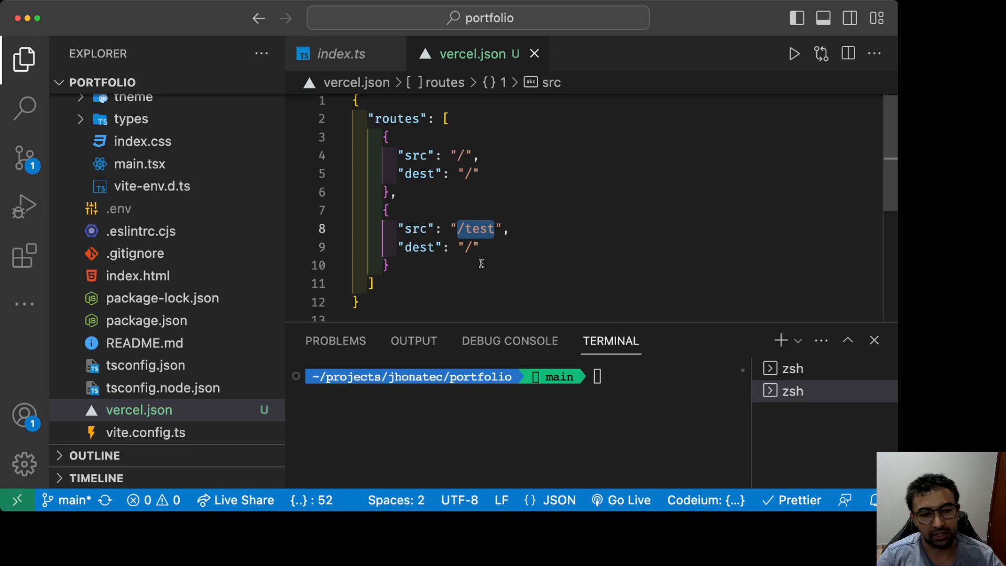
left_click(478, 248)
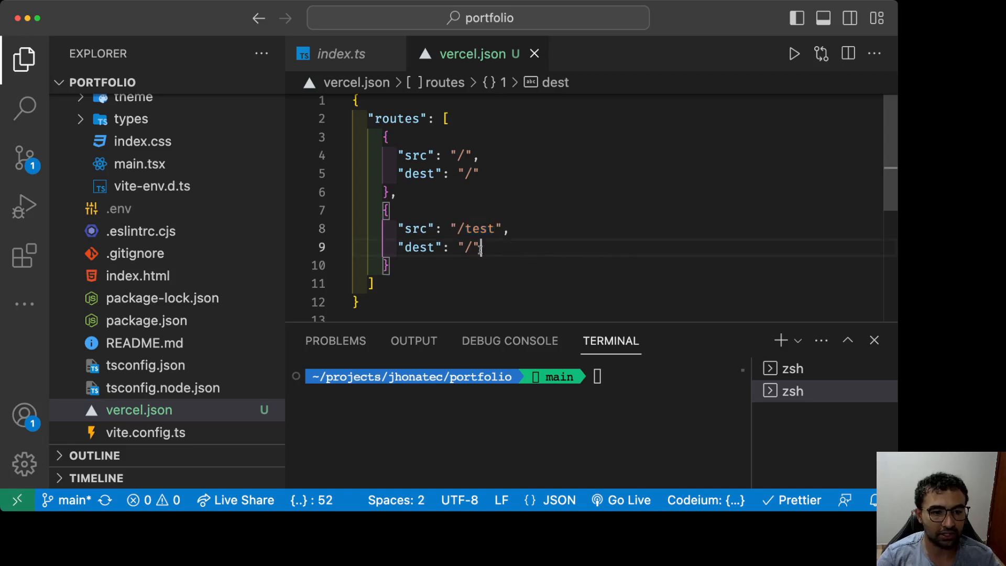
double_click(419, 247)
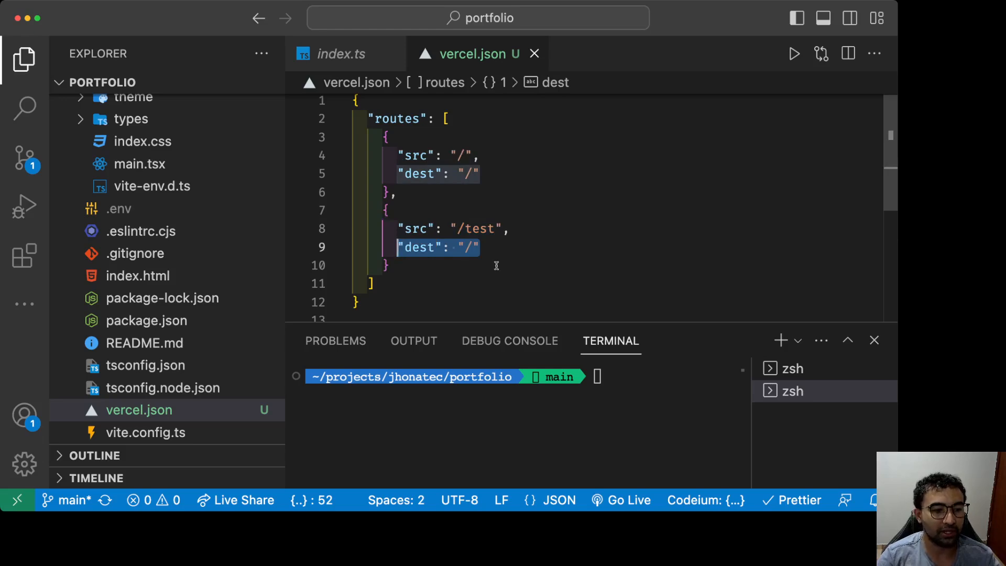
mouse_move(340, 54)
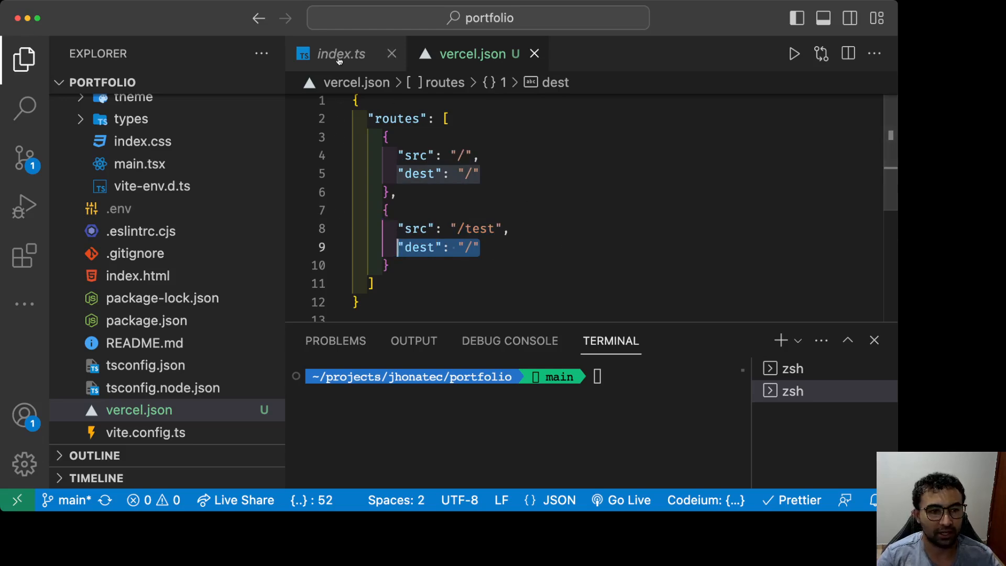
Step: Highlight the createBrowserRouter block in index.ts to compare its / and /test paths with vercel.json
left_click(341, 54)
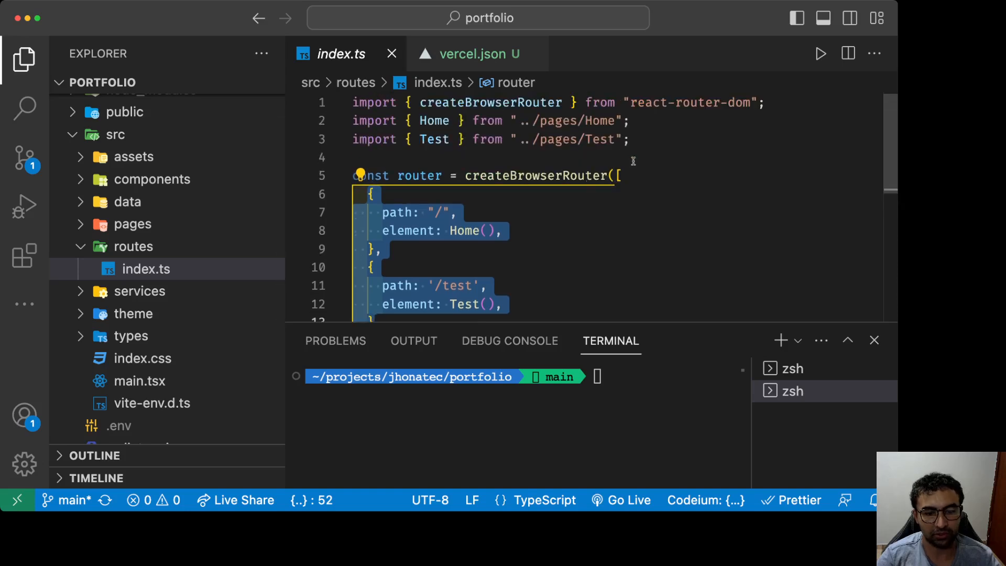
left_click(489, 175)
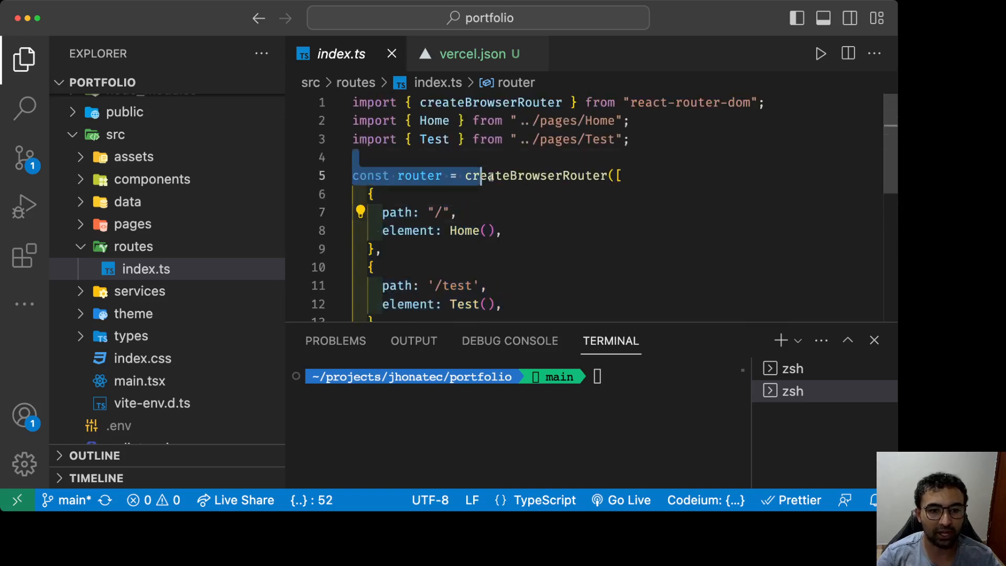
scroll("down", 3)
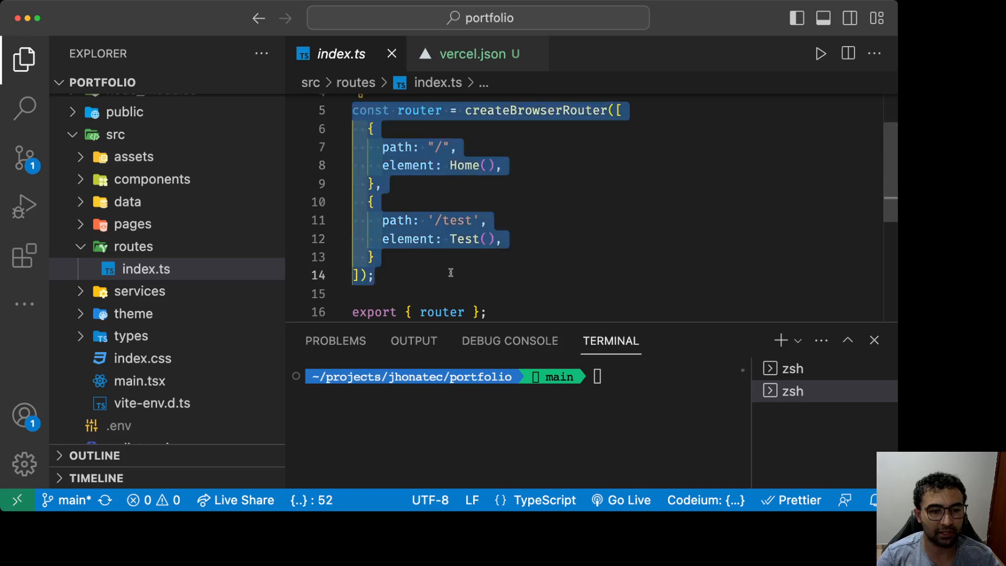
mouse_move(626, 122)
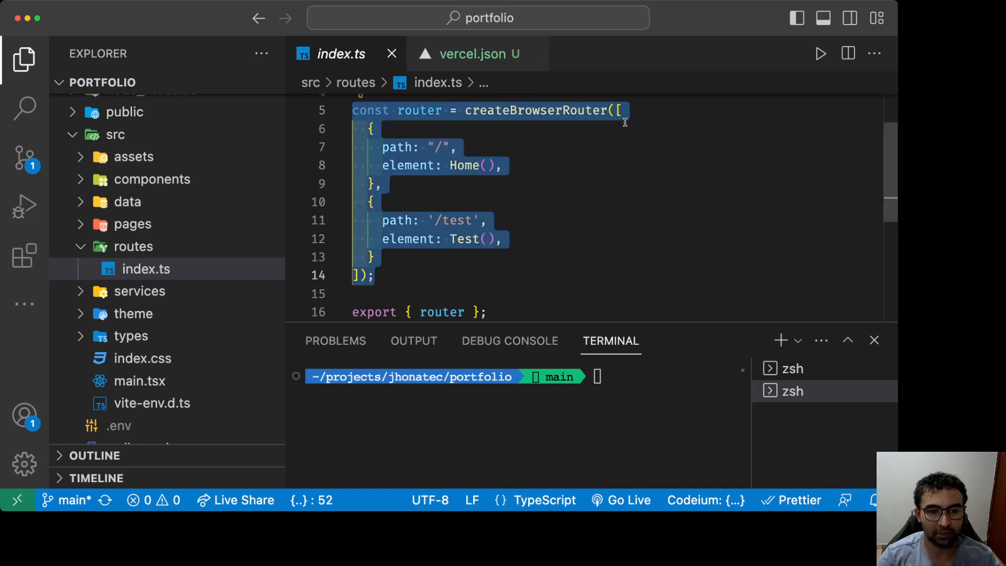
left_click(478, 53)
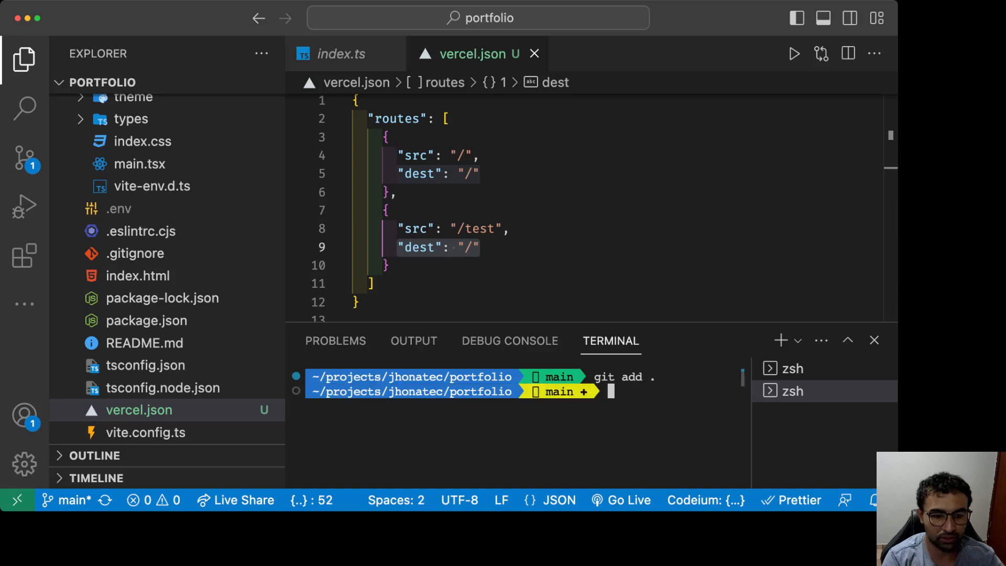
Step: Commit the change as "Routes fixed" and git push it to the remote
type("git commit")
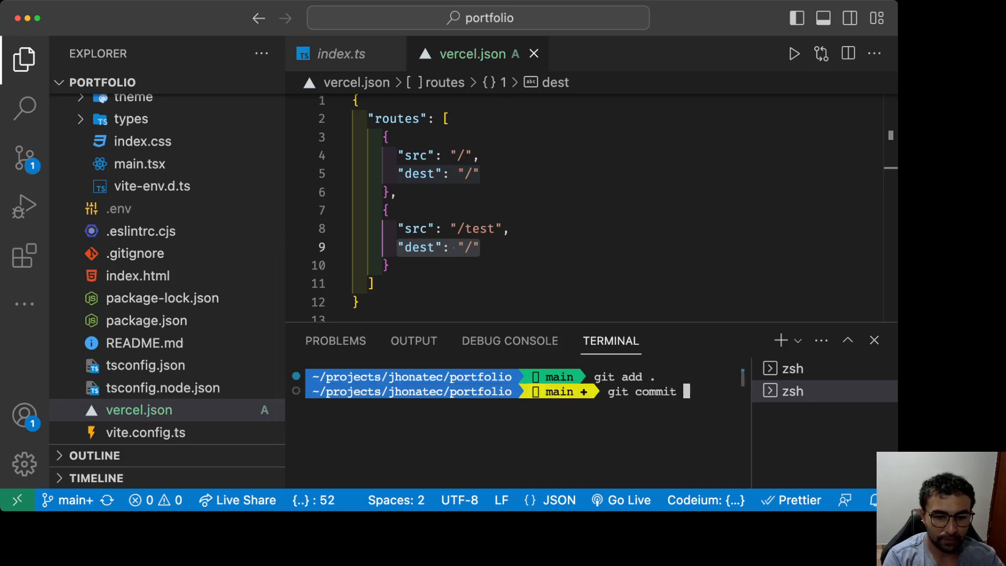
type("-m \"R")
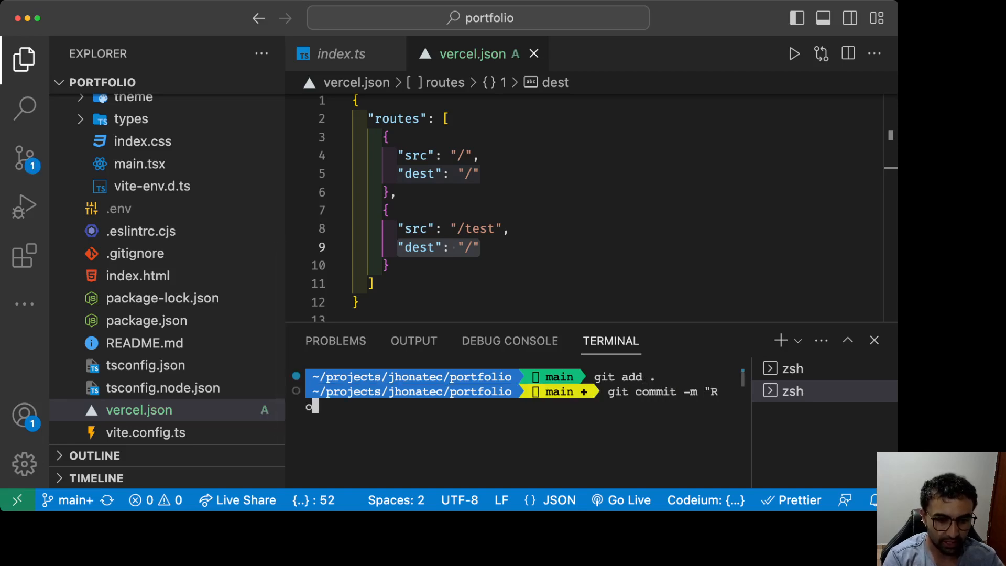
type("outes fixed")
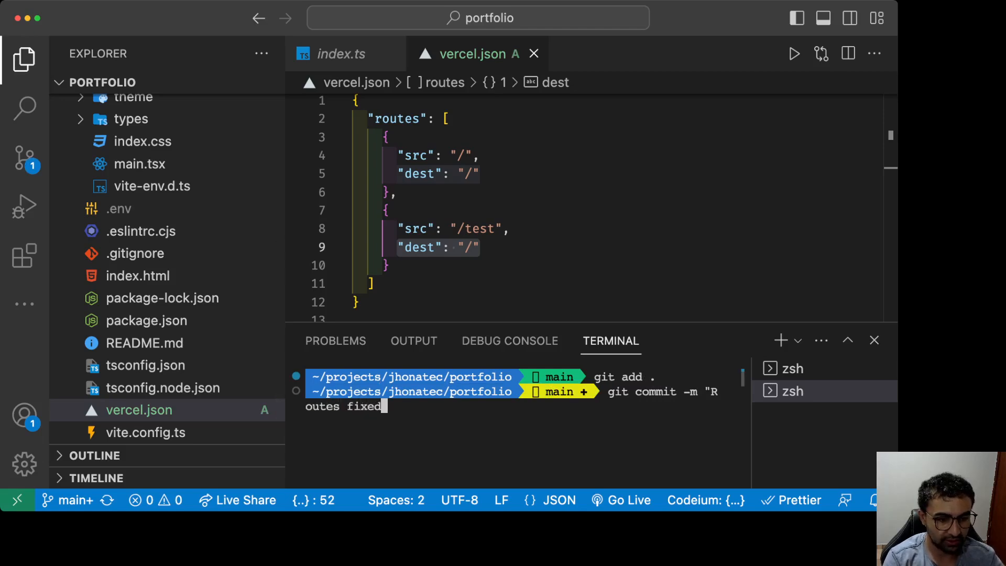
key("Return")
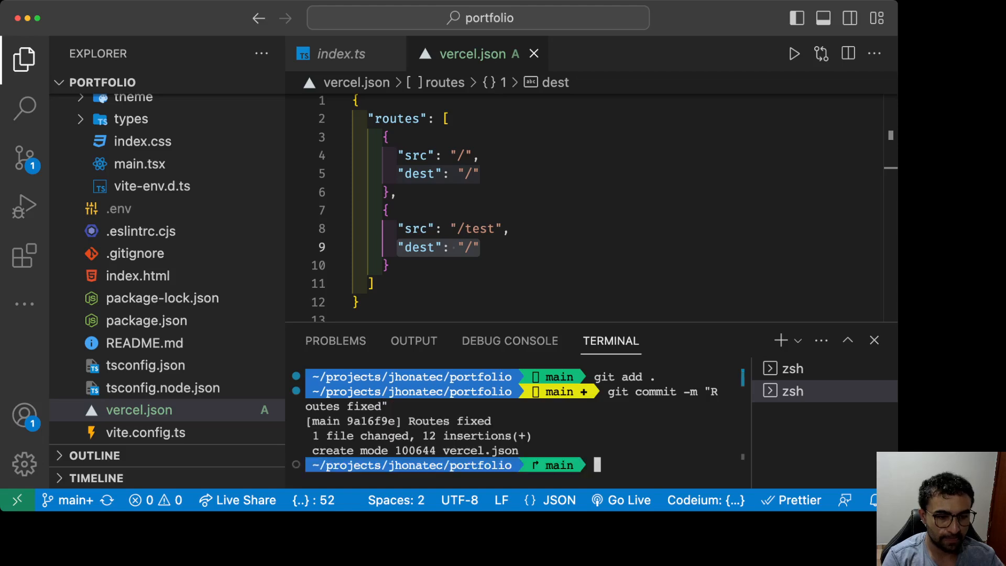
type("git push")
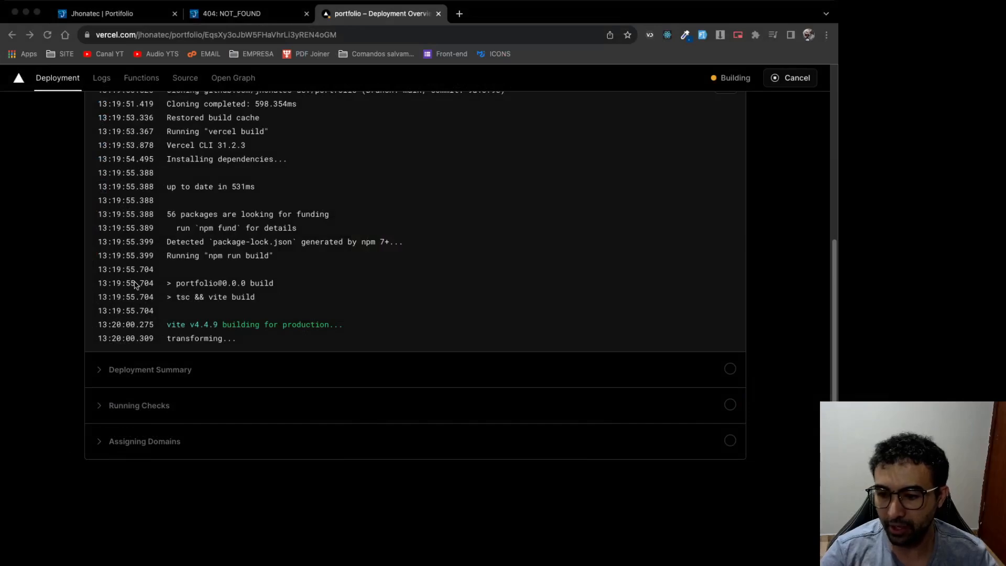
Step: Check the Vercel build logs reach Deployment completed, then return to the /test 404 tab
scroll("up", 3)
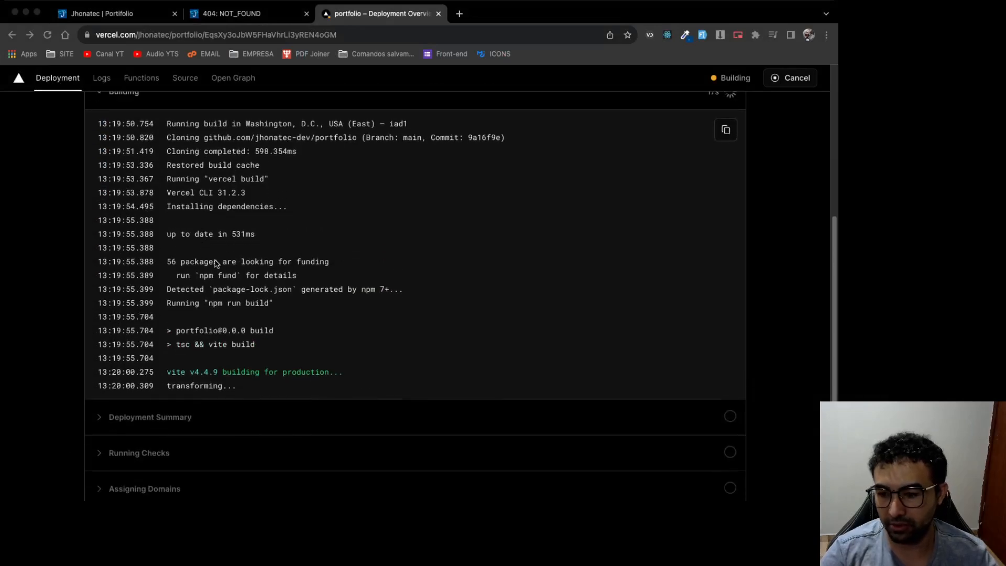
scroll("up", 3)
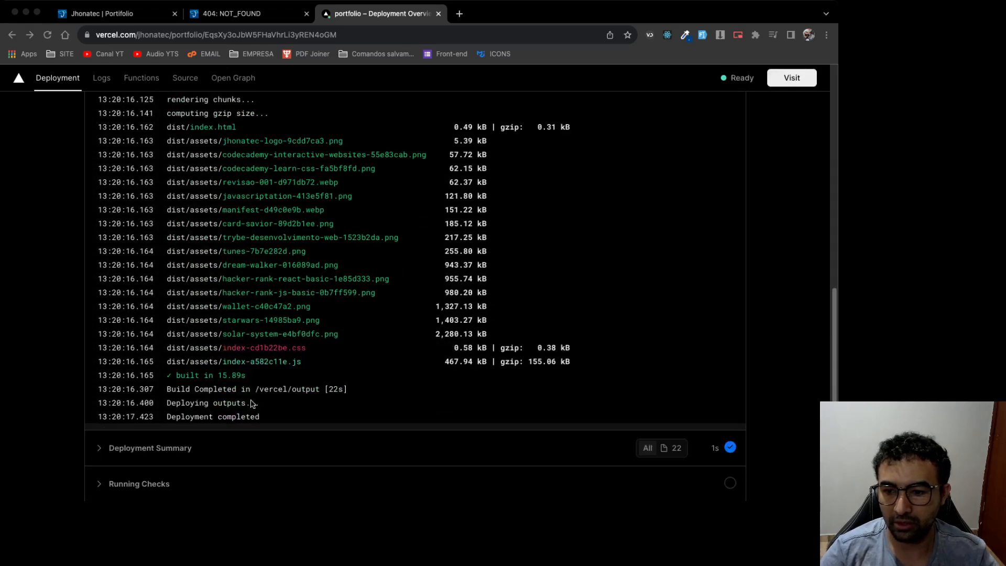
left_click(248, 13)
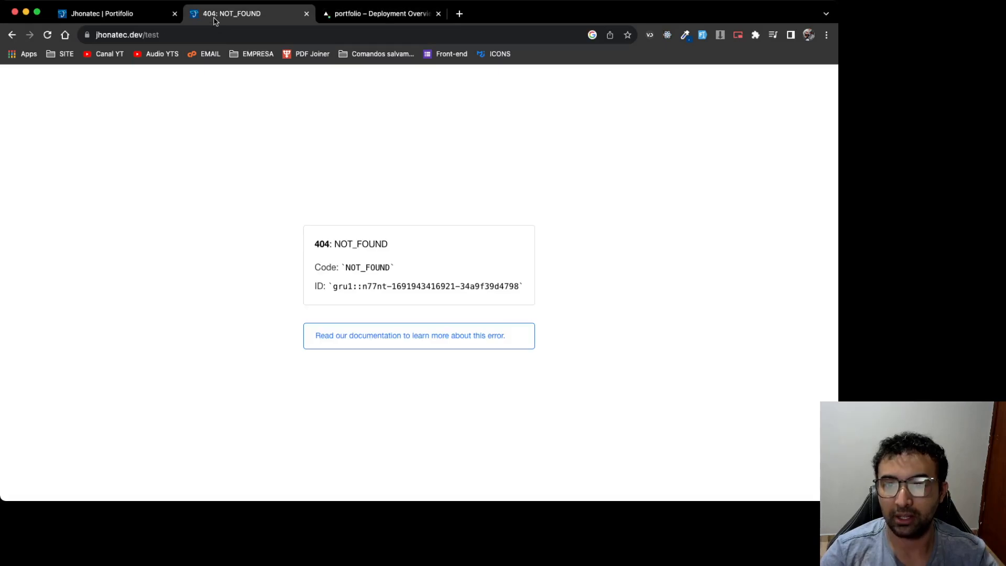
Step: Reload jhonatec.dev/test so the Test heading and image load instead of 404
left_click(47, 35)
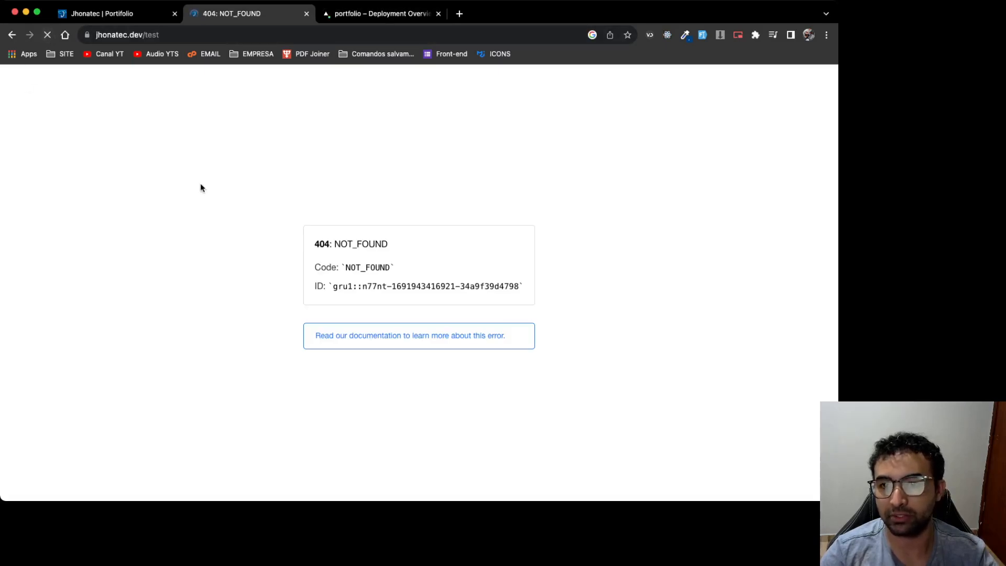
left_click(47, 34)
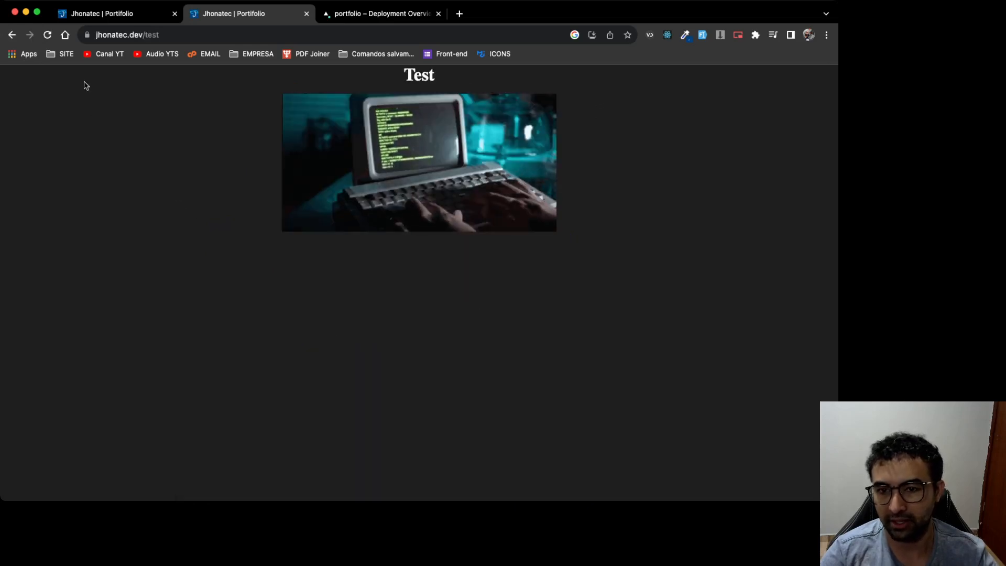
mouse_move(338, 353)
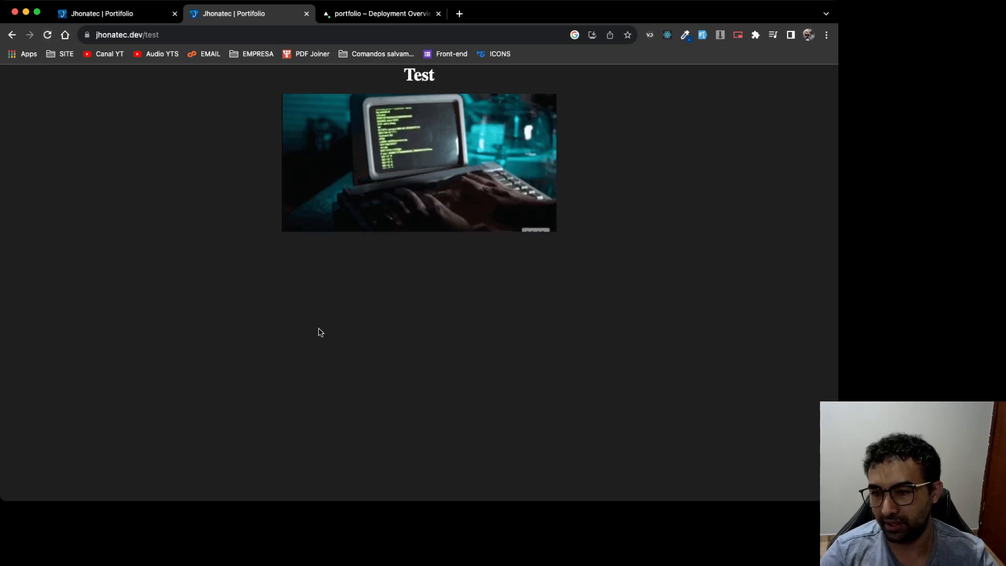
mouse_move(593, 359)
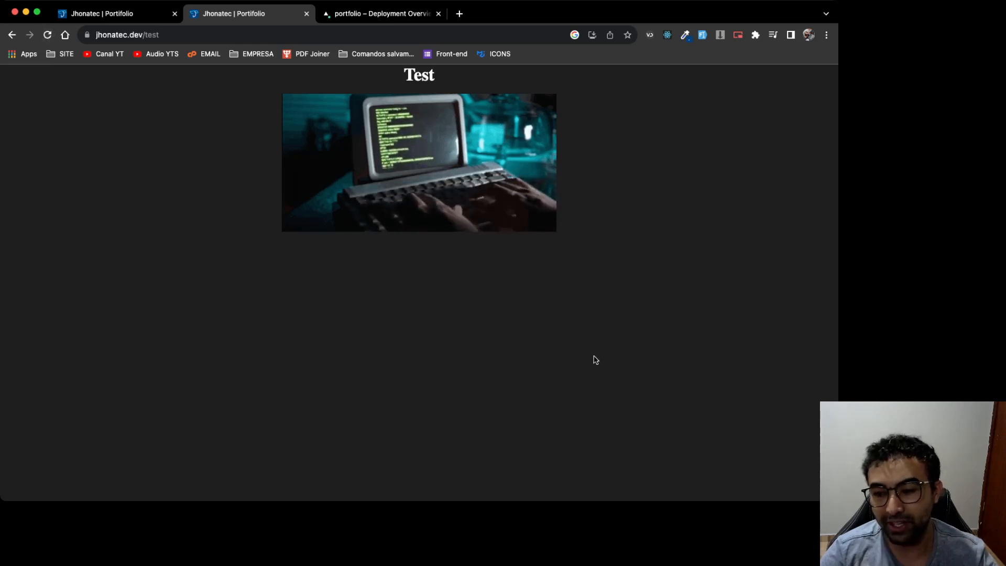